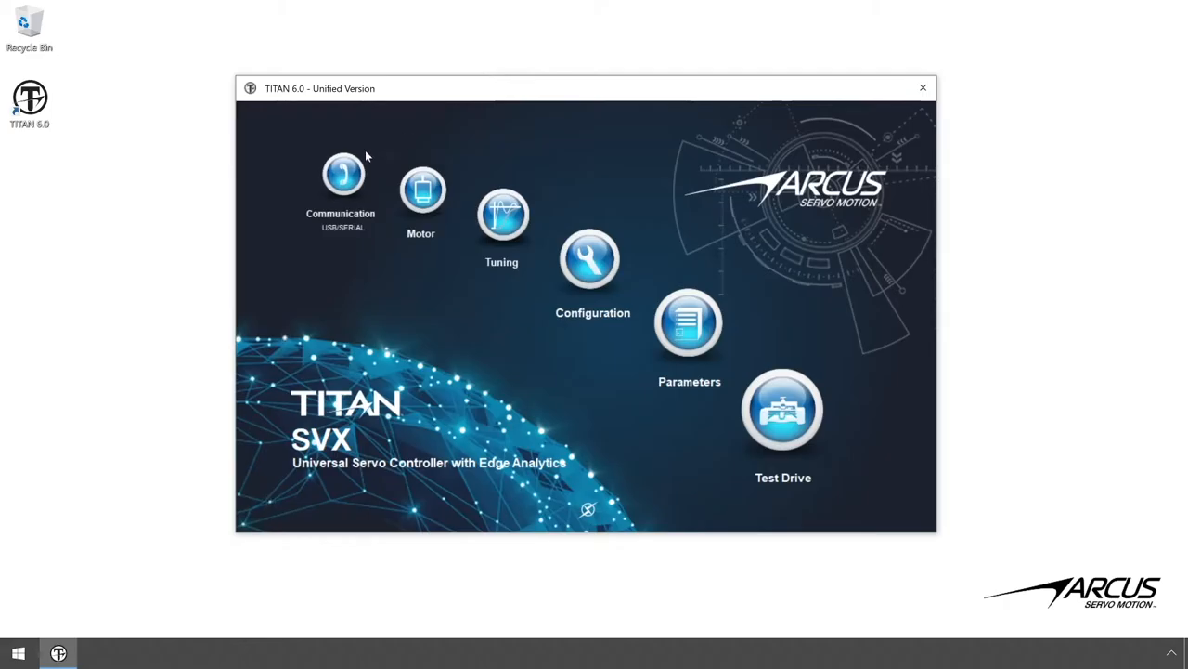
Verify the controller connection in the communication settings and dismiss them.
{"action": "left_click", "coordinate": [342, 176]}
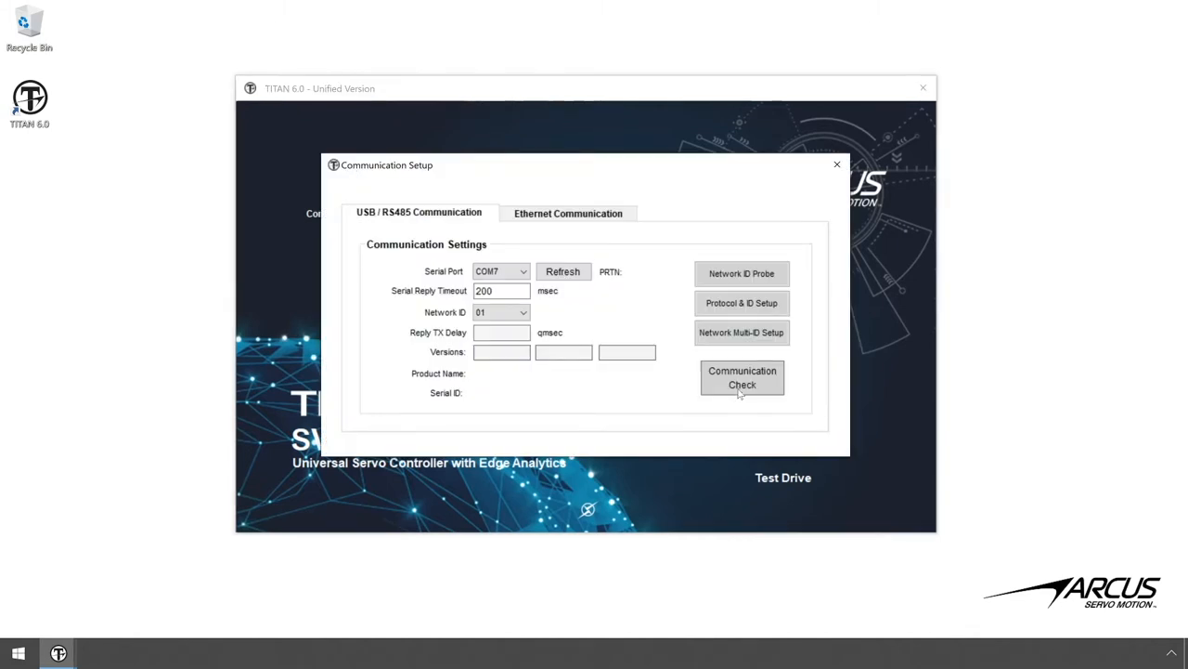
{"action": "left_click", "coordinate": [743, 379]}
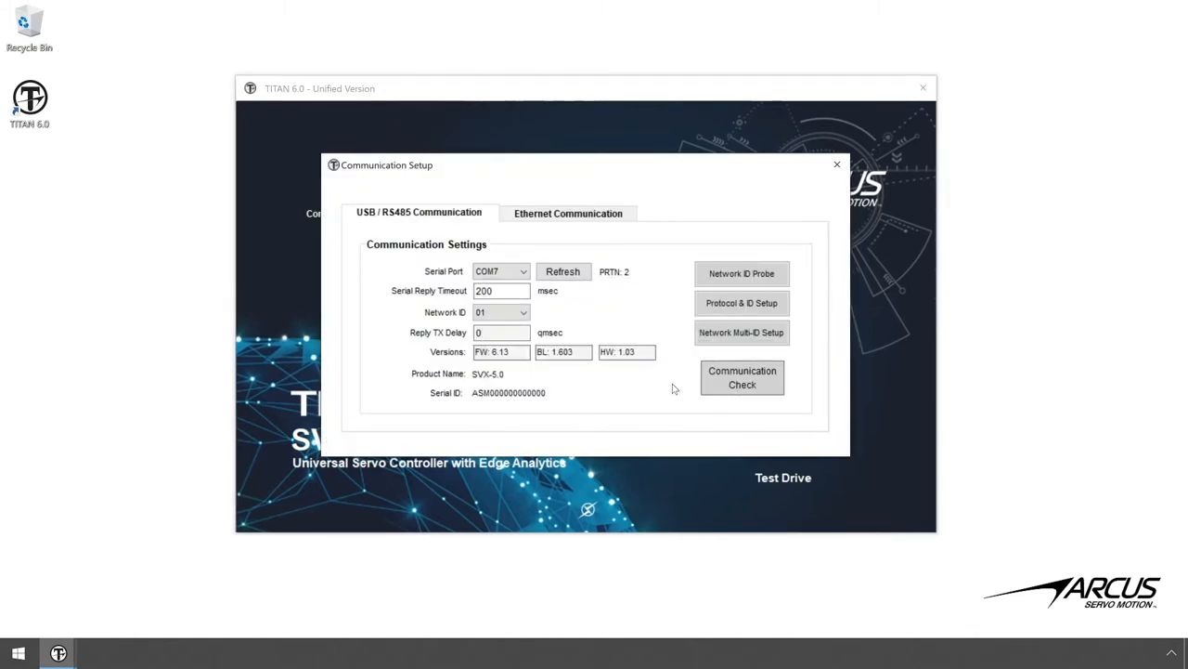
{"action": "left_click", "coordinate": [836, 163]}
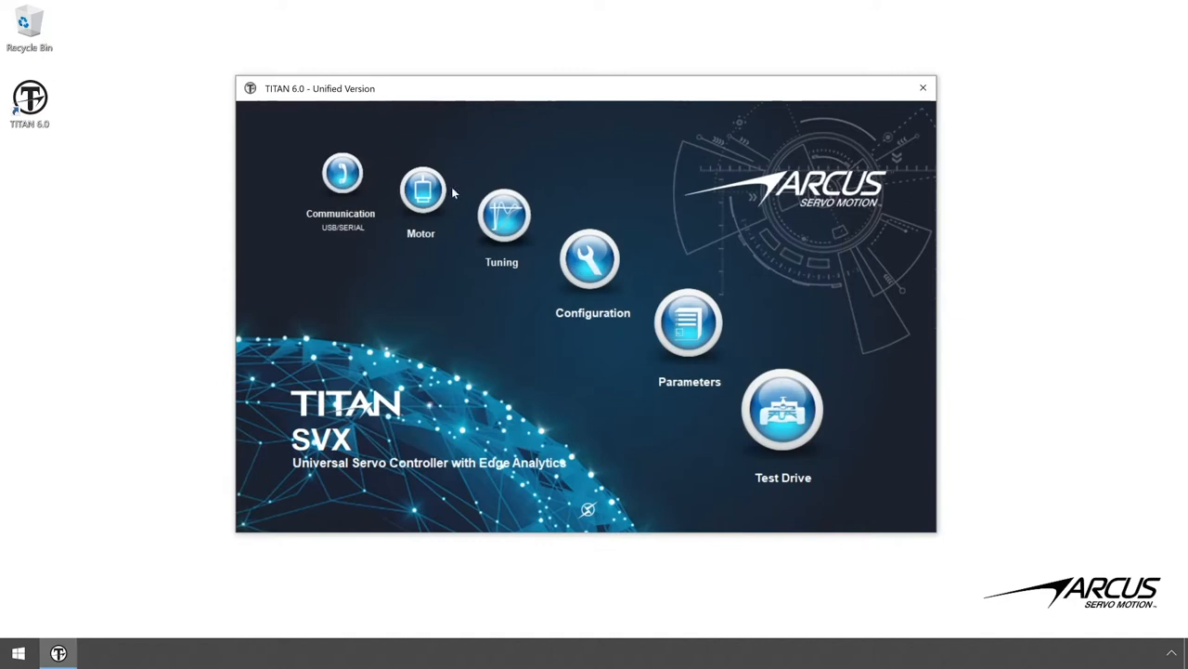
Launch the MDB motor wizard, consent to its risks and confirm stopping the motor to proceed.
{"action": "left_click", "coordinate": [424, 189]}
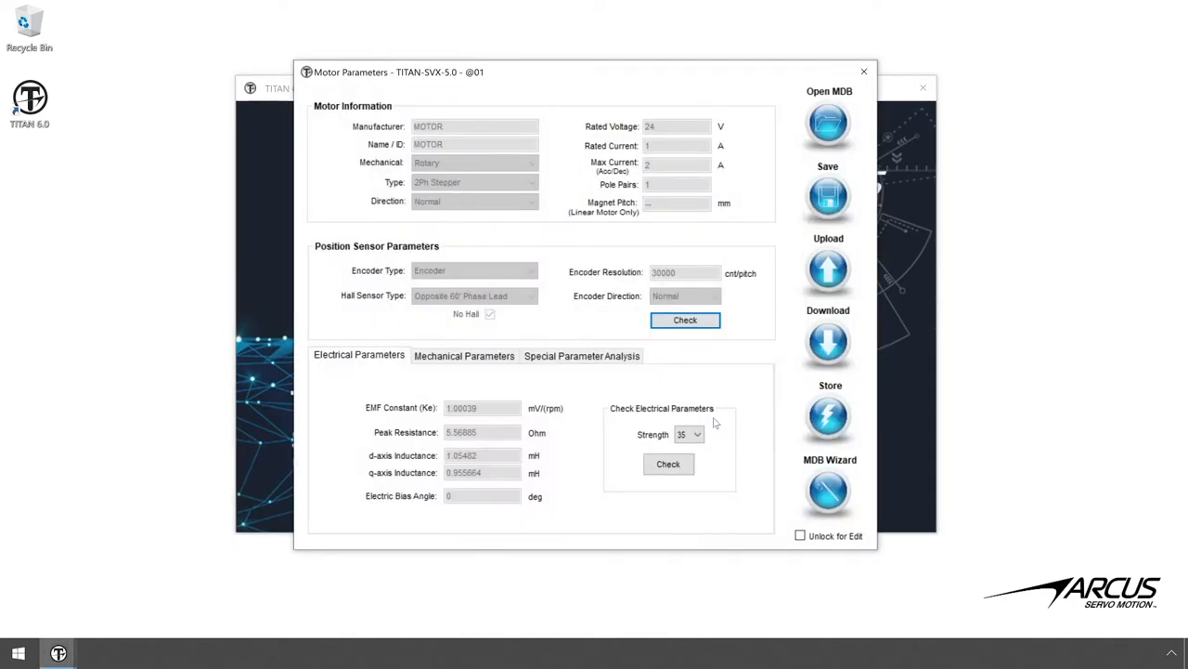
{"action": "left_click", "coordinate": [828, 493]}
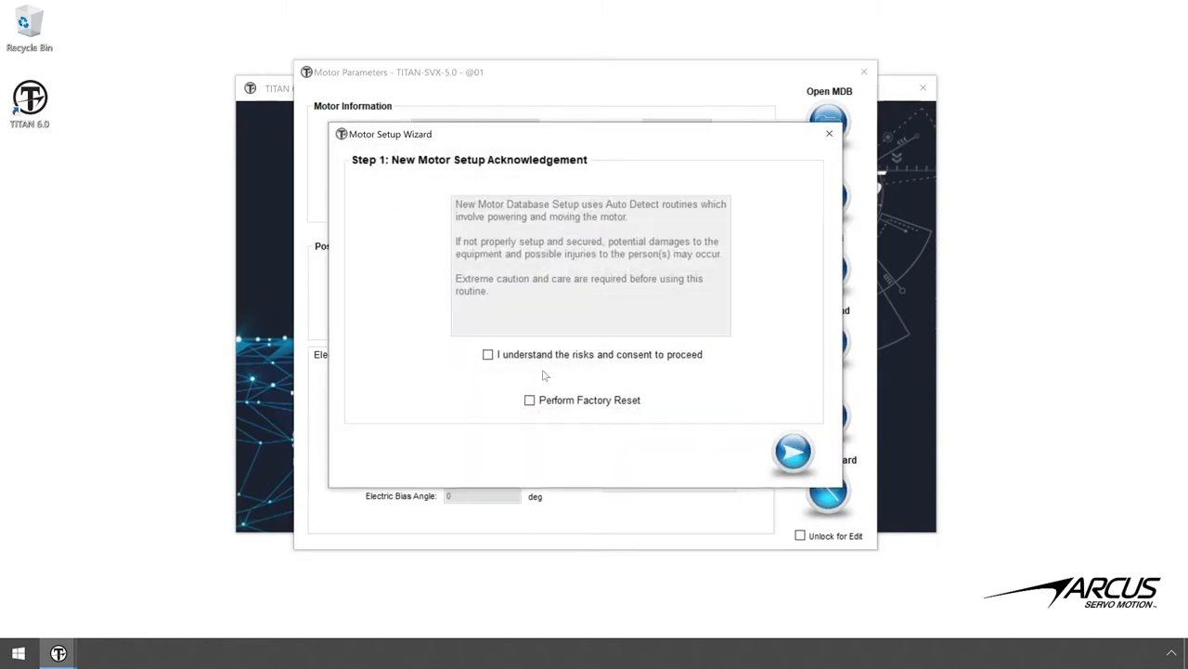
{"action": "left_click", "coordinate": [487, 355]}
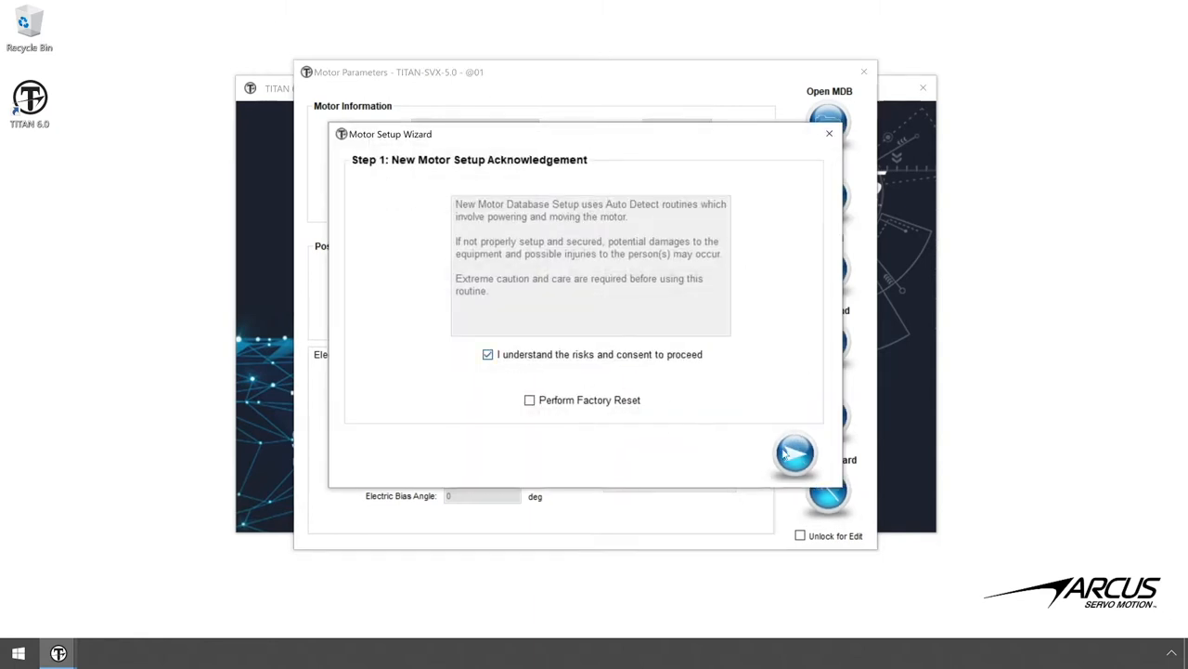
{"action": "left_click", "coordinate": [791, 453]}
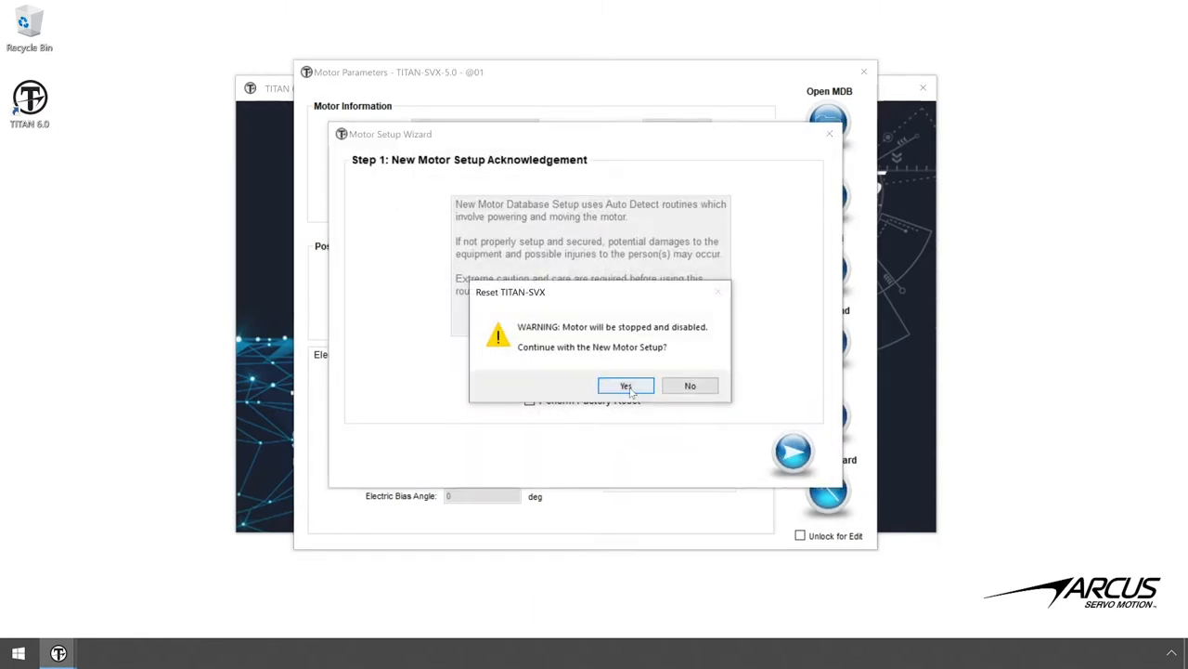
{"action": "left_click", "coordinate": [626, 384]}
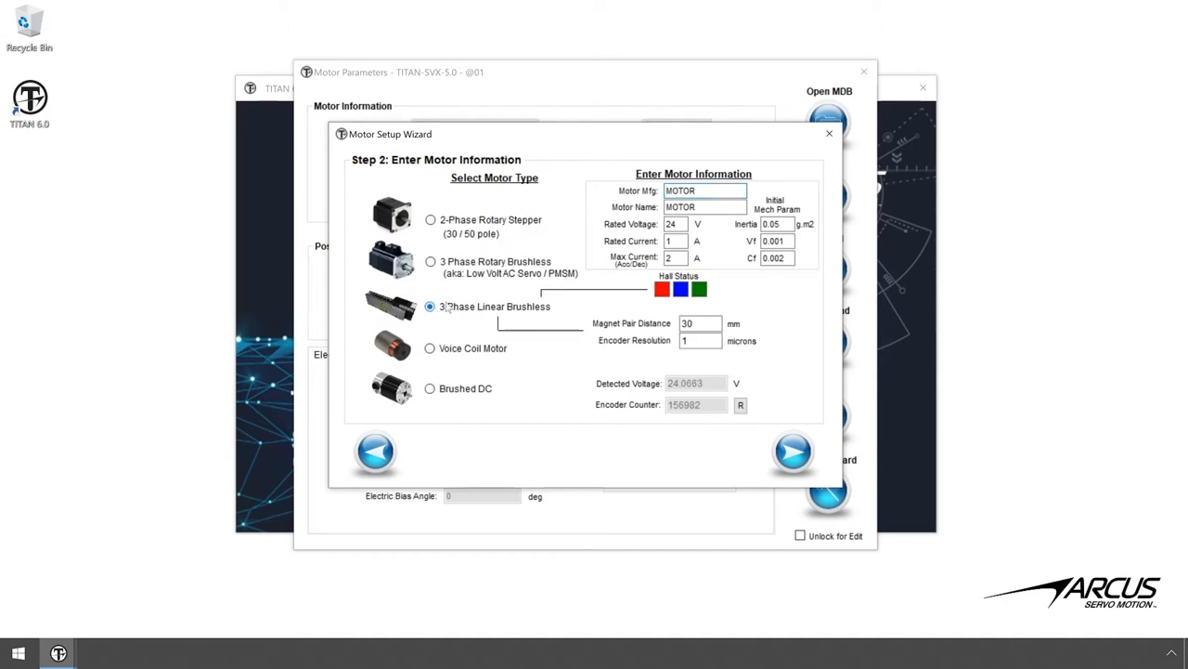
Enter ARCUS as the motor manufacturer and LSM-30MM as the motor name.
{"action": "type", "text": "ARCU"}
{"action": "left_click", "coordinate": [706, 206]}
{"action": "type", "text": "L"}
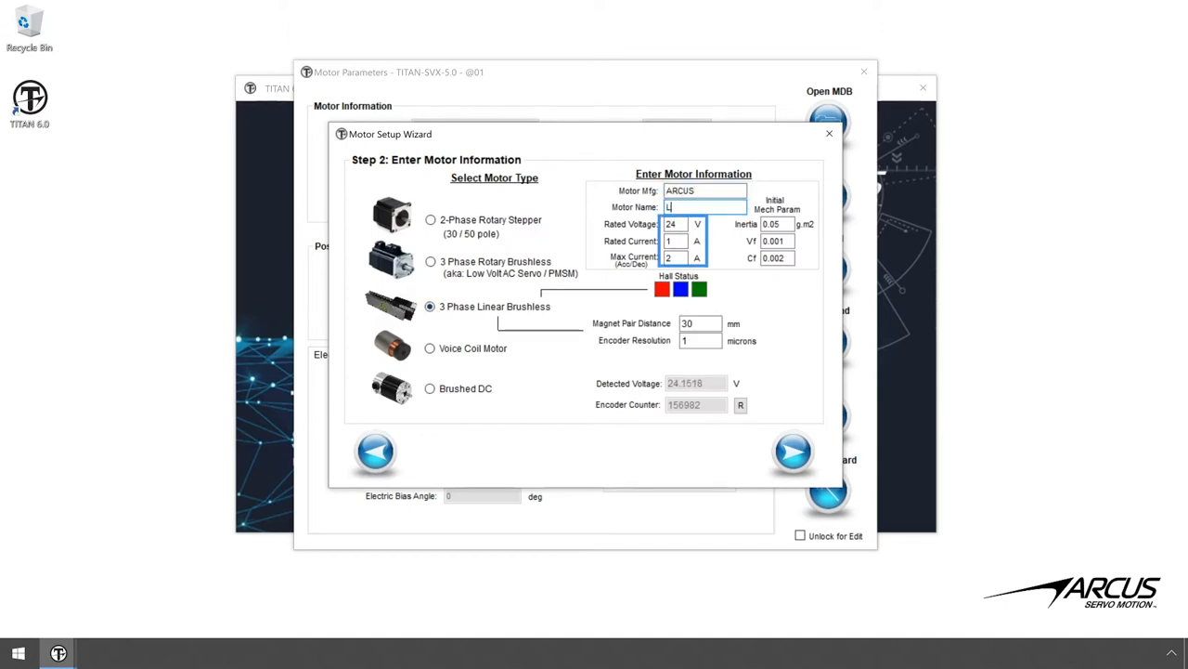
{"action": "type", "text": "SM-30MM"}
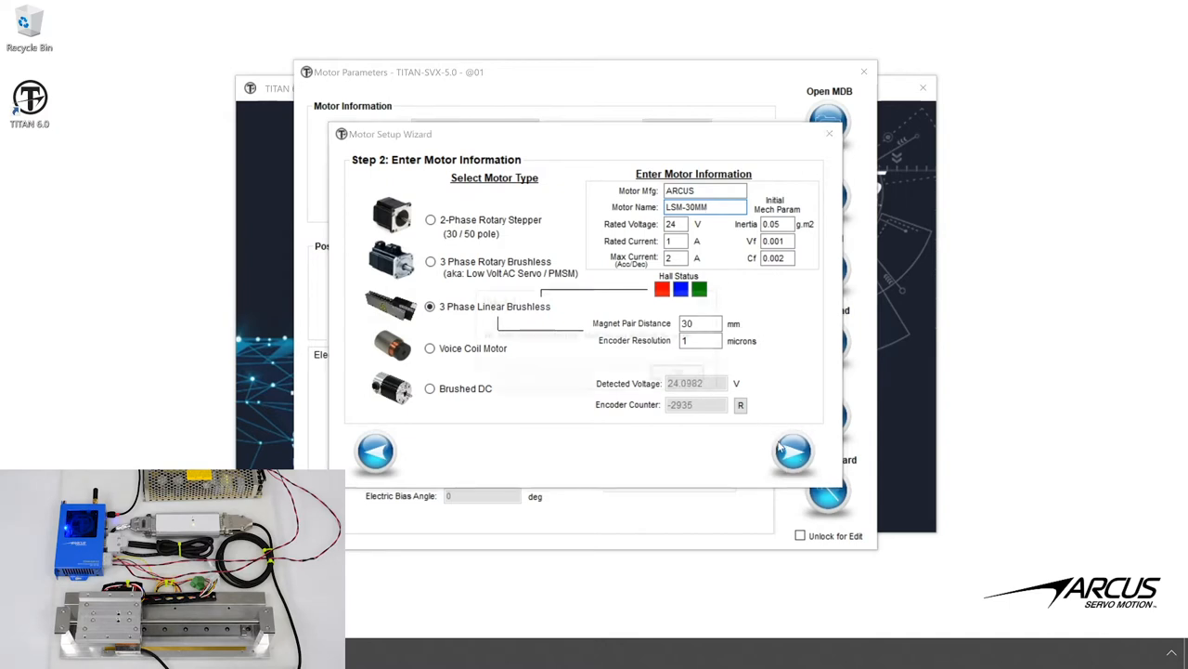
Run Auto Detect on the motor data step, confirming the motor is free to move.
{"action": "left_click", "coordinate": [791, 451]}
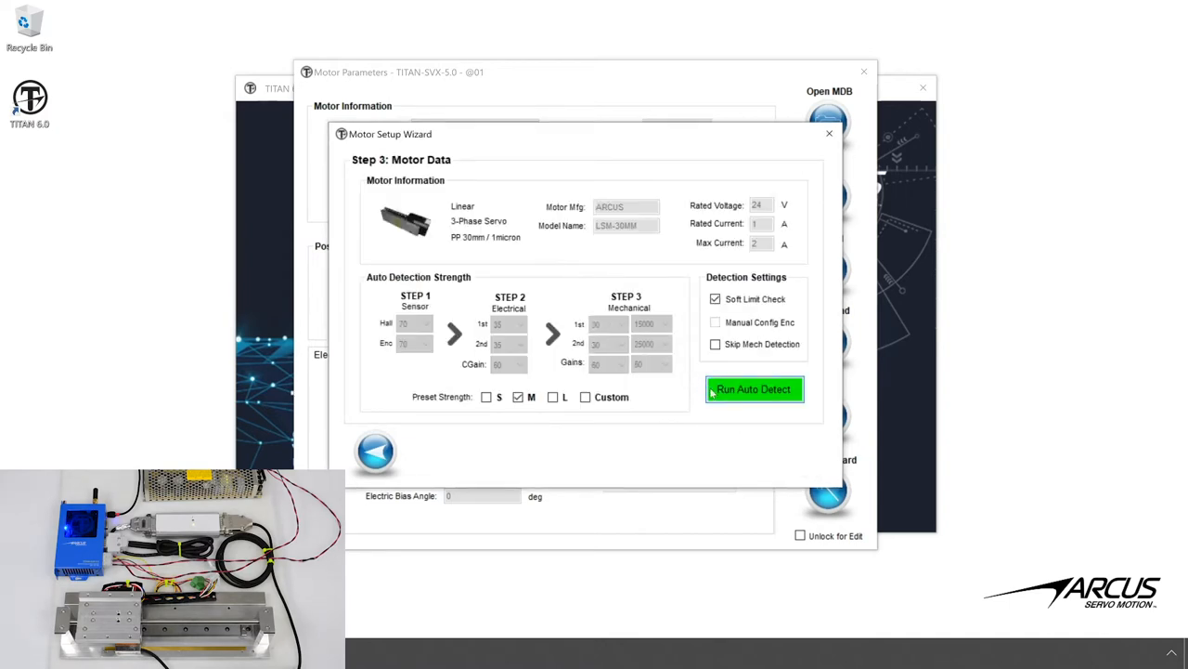
{"action": "left_click", "coordinate": [754, 390]}
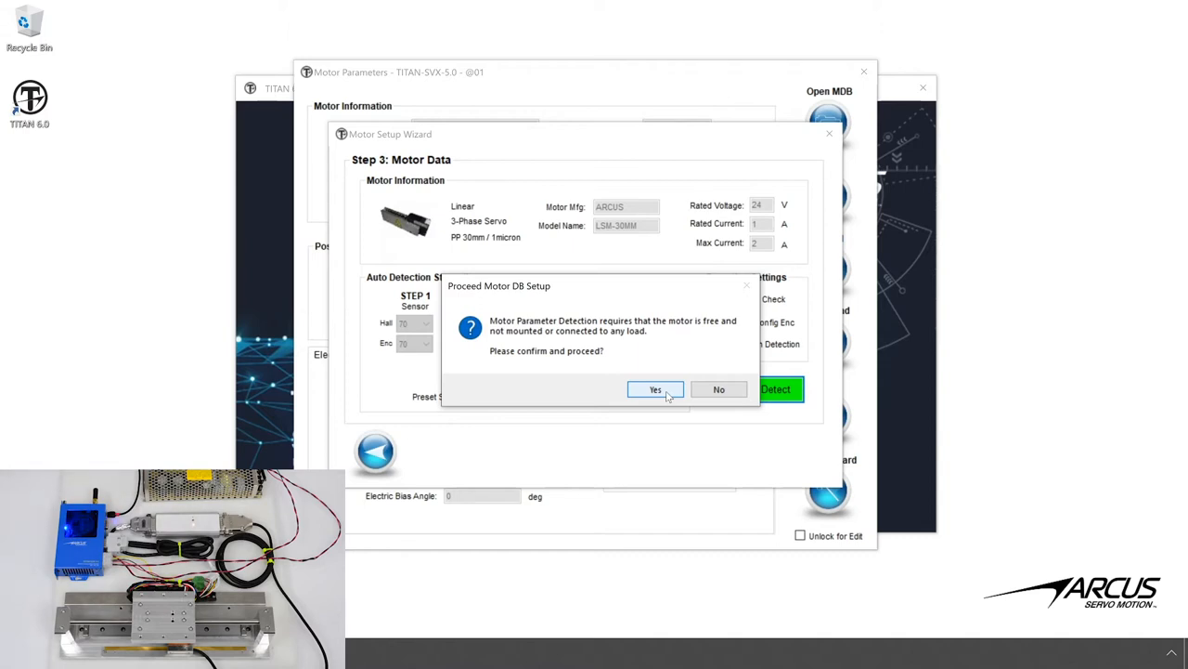
{"action": "left_click", "coordinate": [653, 390]}
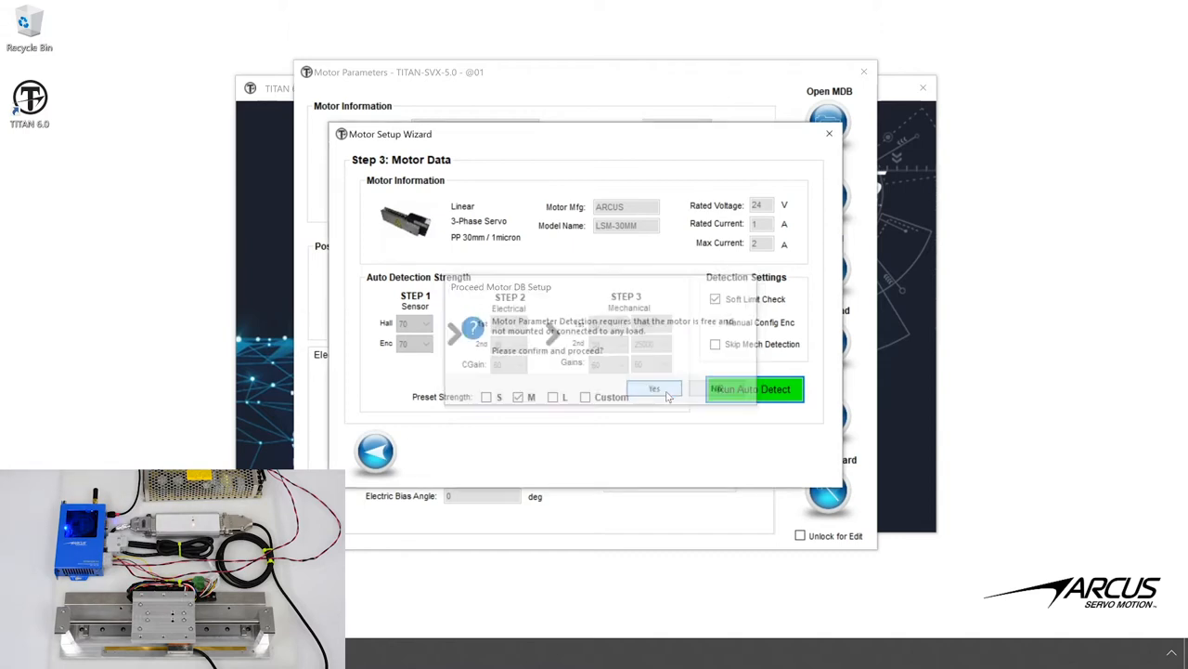
{"action": "left_click", "coordinate": [654, 388]}
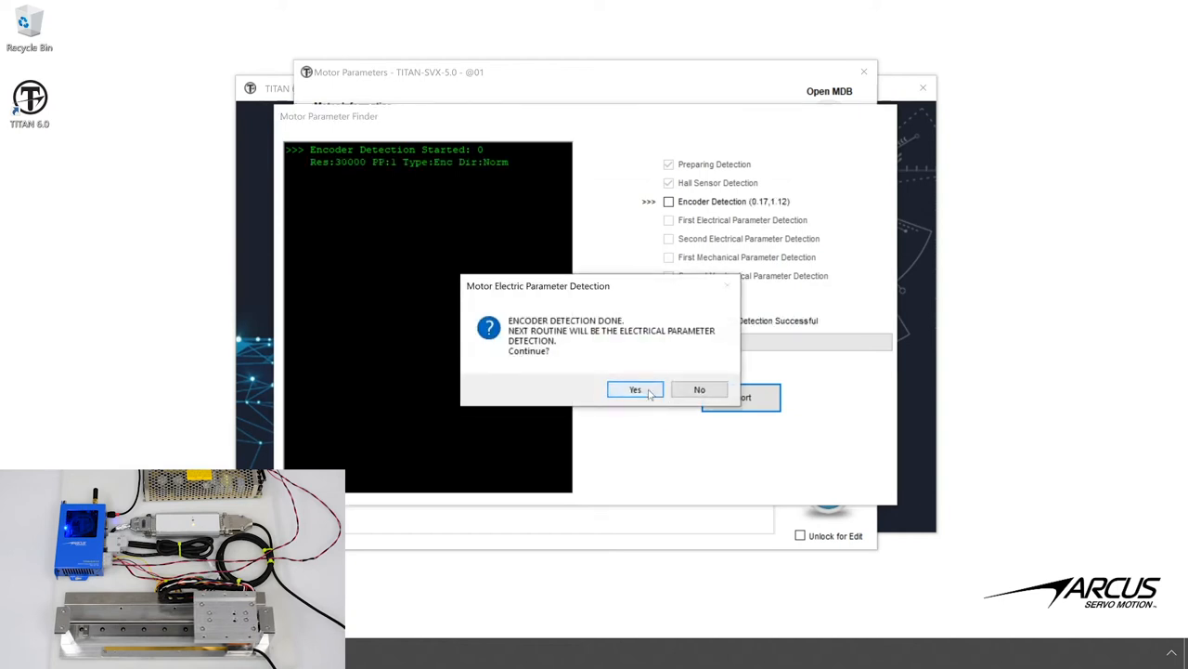
Reset the encoder, set the negative and positive soft limits (-1 and 151266) and accept them.
{"action": "left_click", "coordinate": [635, 389]}
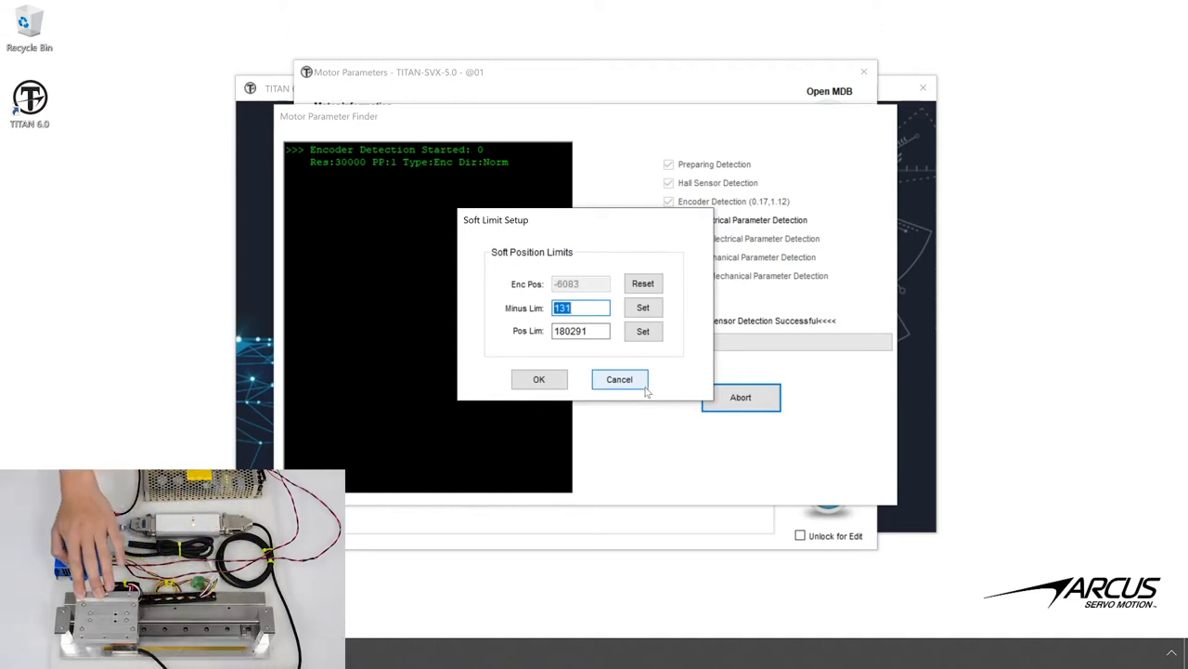
{"action": "left_click", "coordinate": [642, 283]}
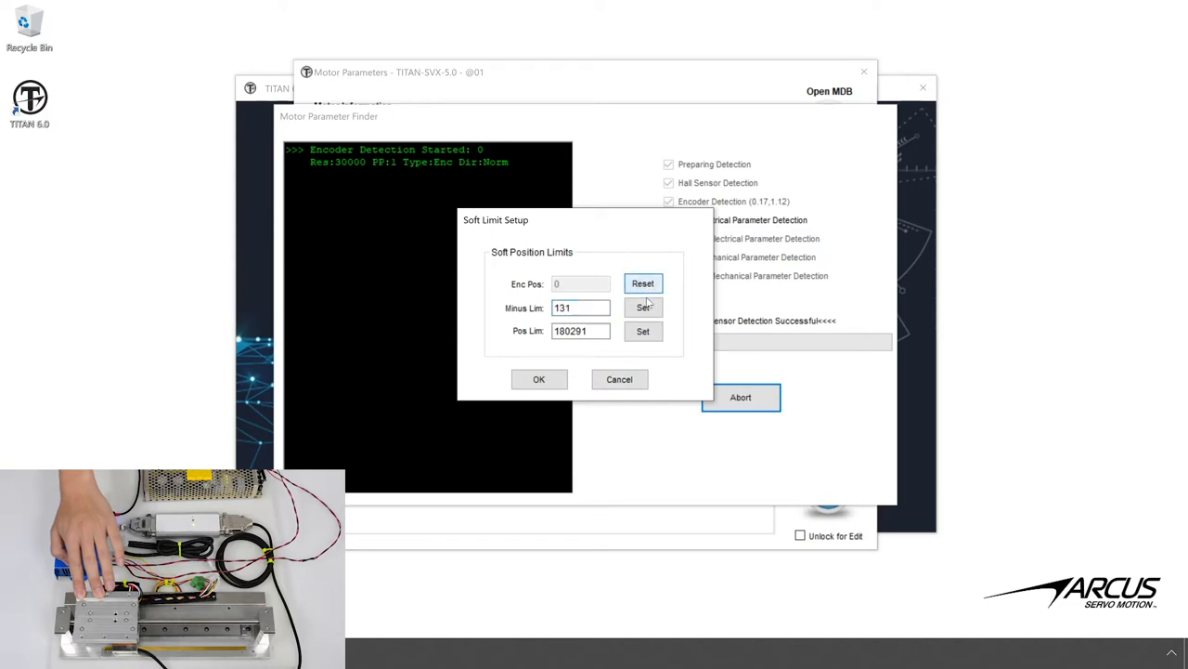
{"action": "left_click", "coordinate": [643, 309]}
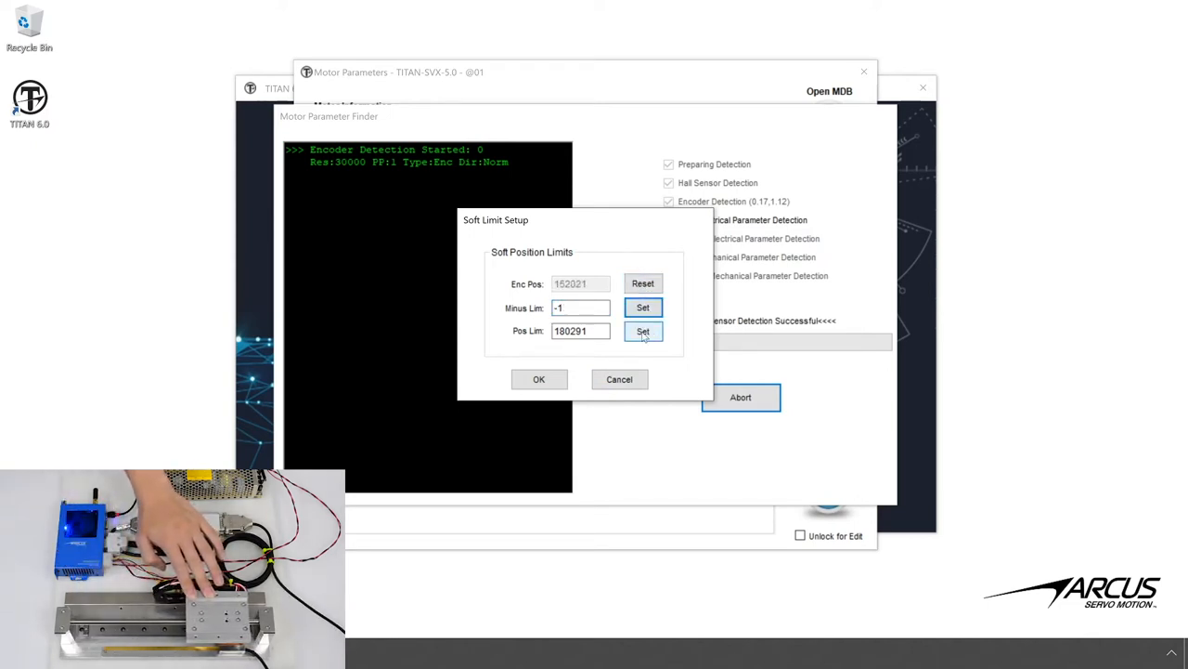
{"action": "left_click", "coordinate": [642, 330]}
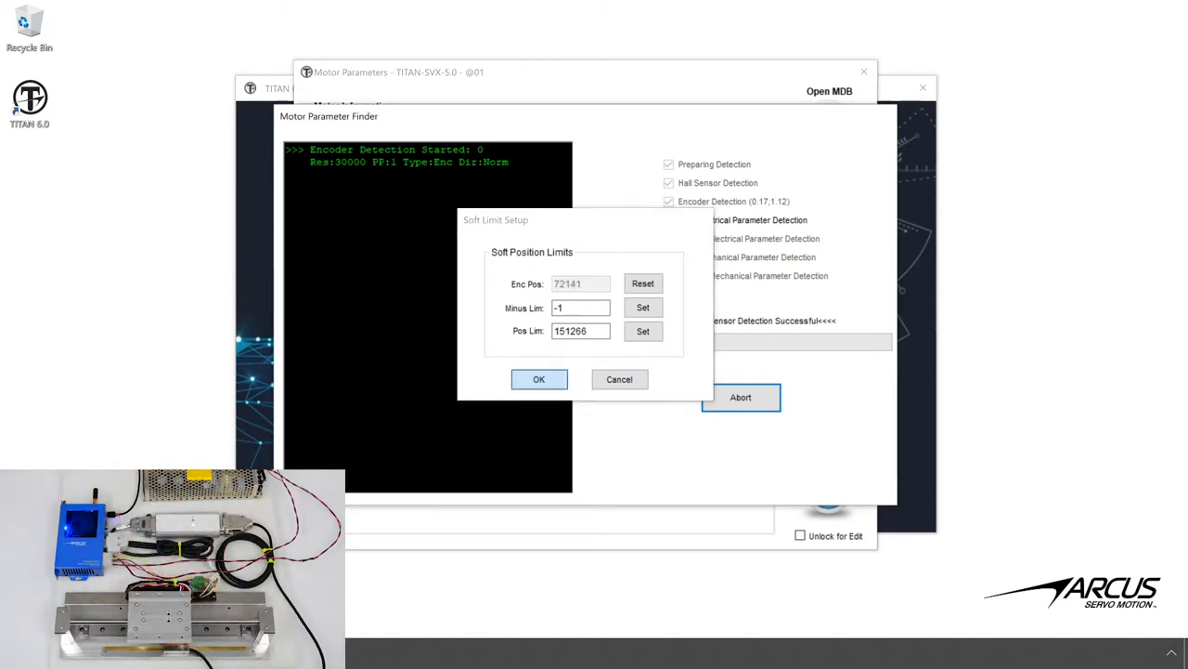
{"action": "left_click", "coordinate": [538, 379]}
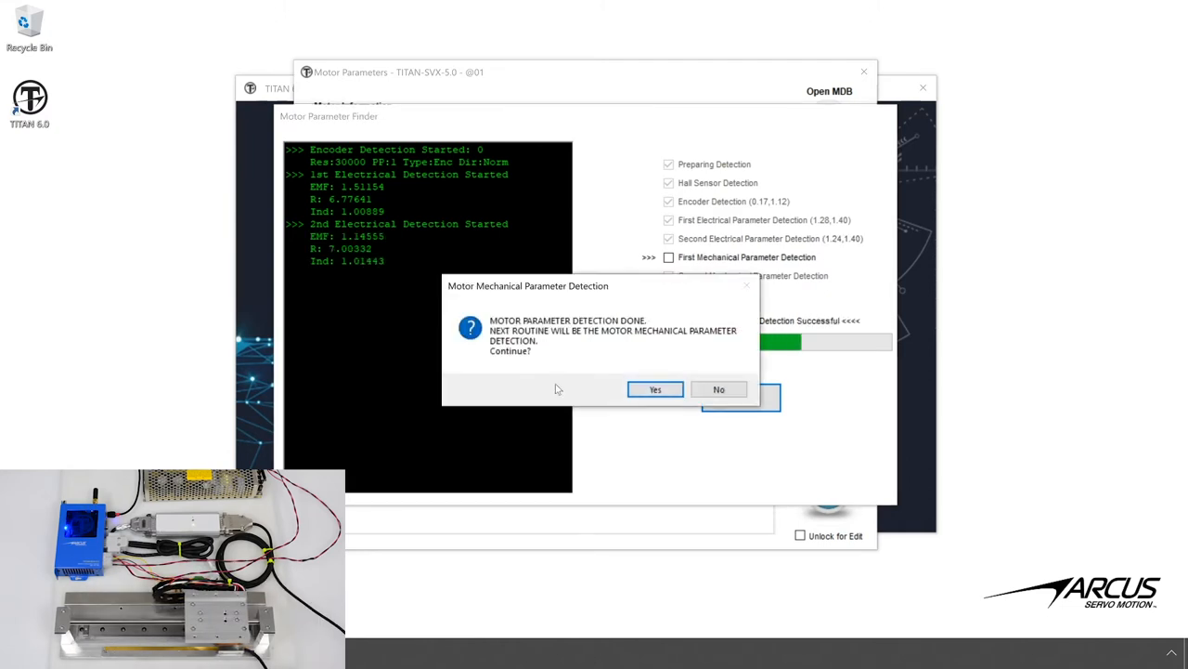
Run mechanical parameter detection and bring up the final motor data summary (inertia 0.19124).
{"action": "left_click", "coordinate": [654, 390]}
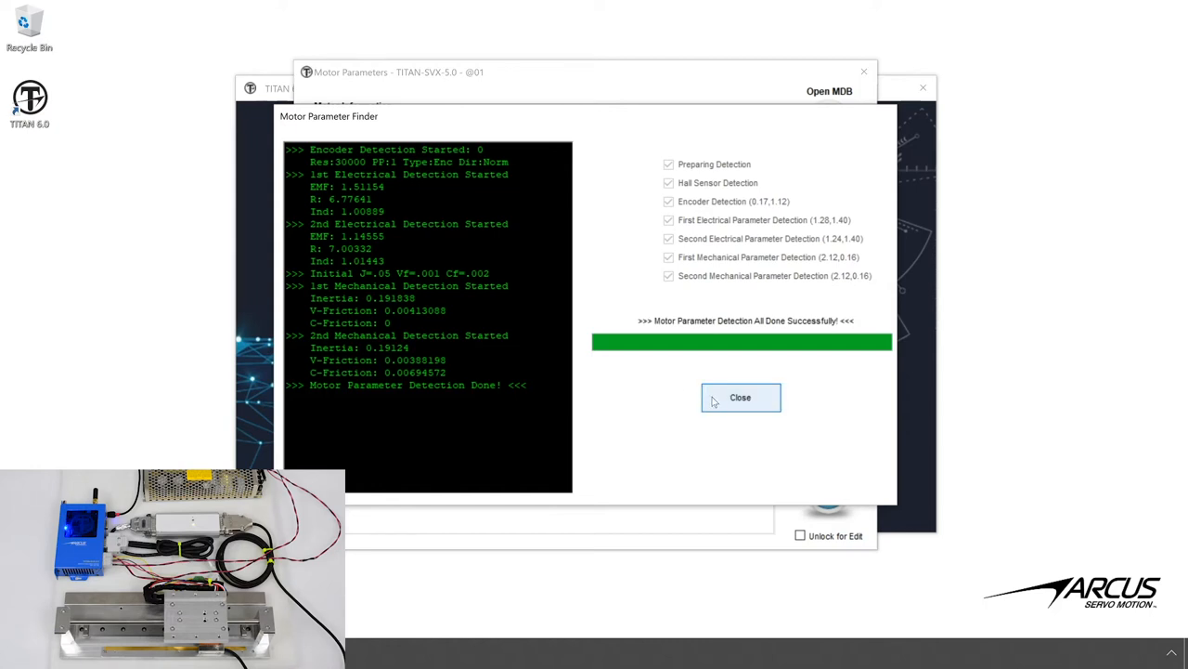
{"action": "left_click", "coordinate": [741, 398]}
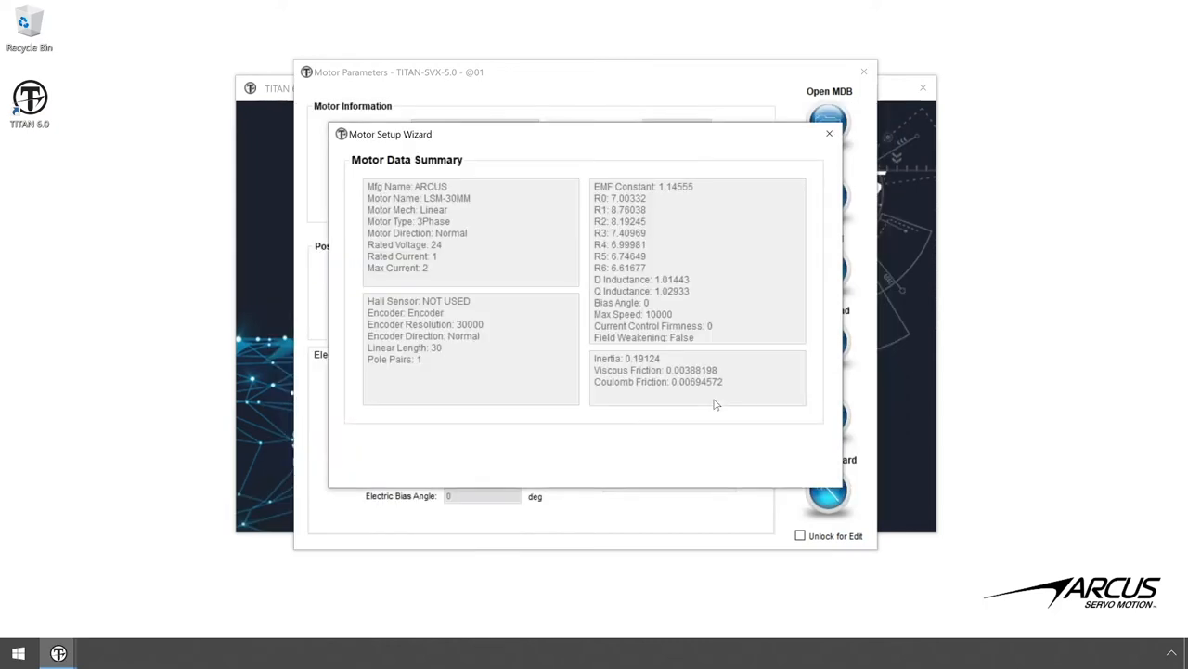
Finish the wizard, load the LSM-30MM data into Motor Parameters and return to the main screen.
{"action": "left_click", "coordinate": [828, 134]}
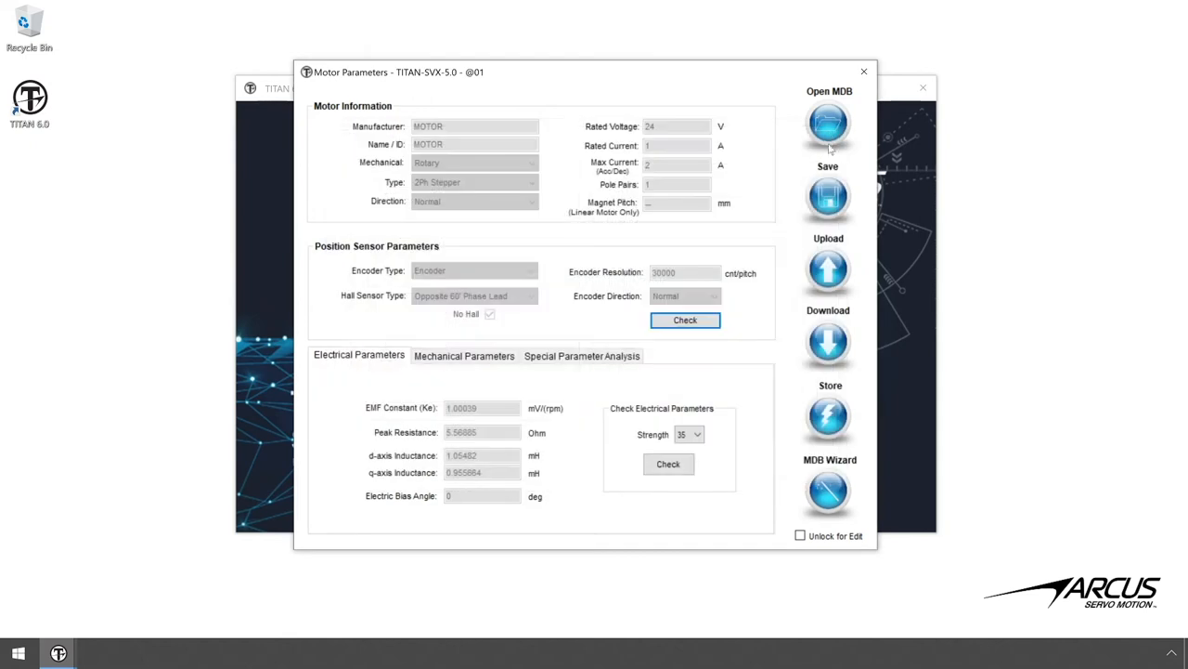
{"action": "left_click", "coordinate": [828, 123]}
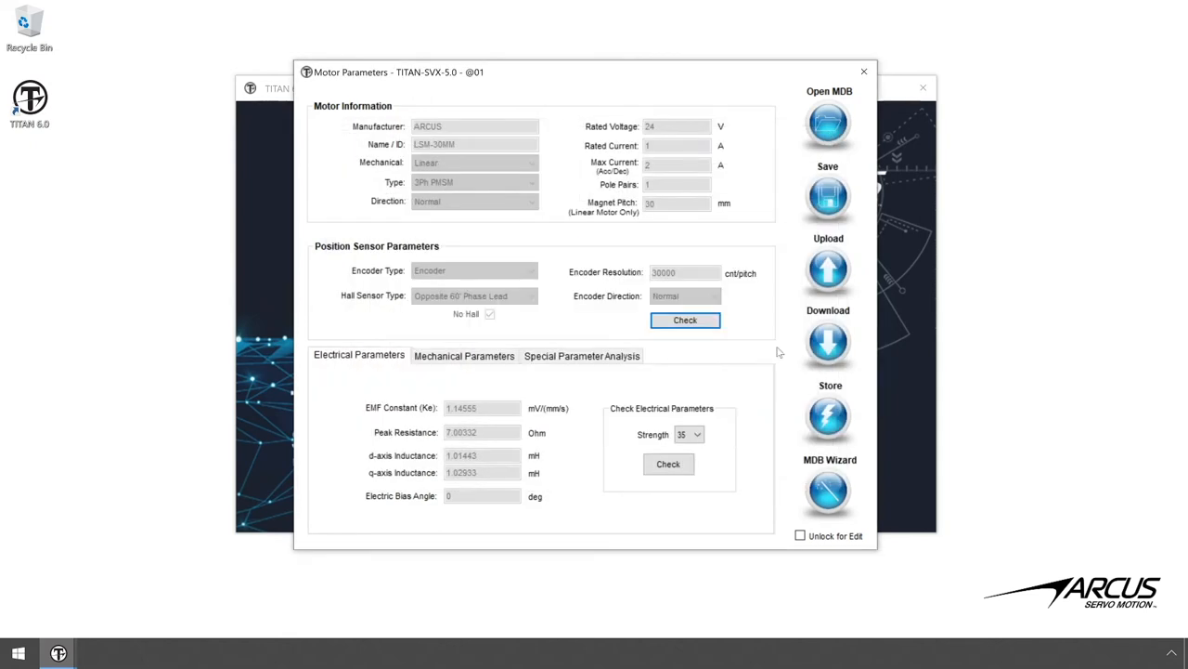
{"action": "left_click", "coordinate": [863, 70]}
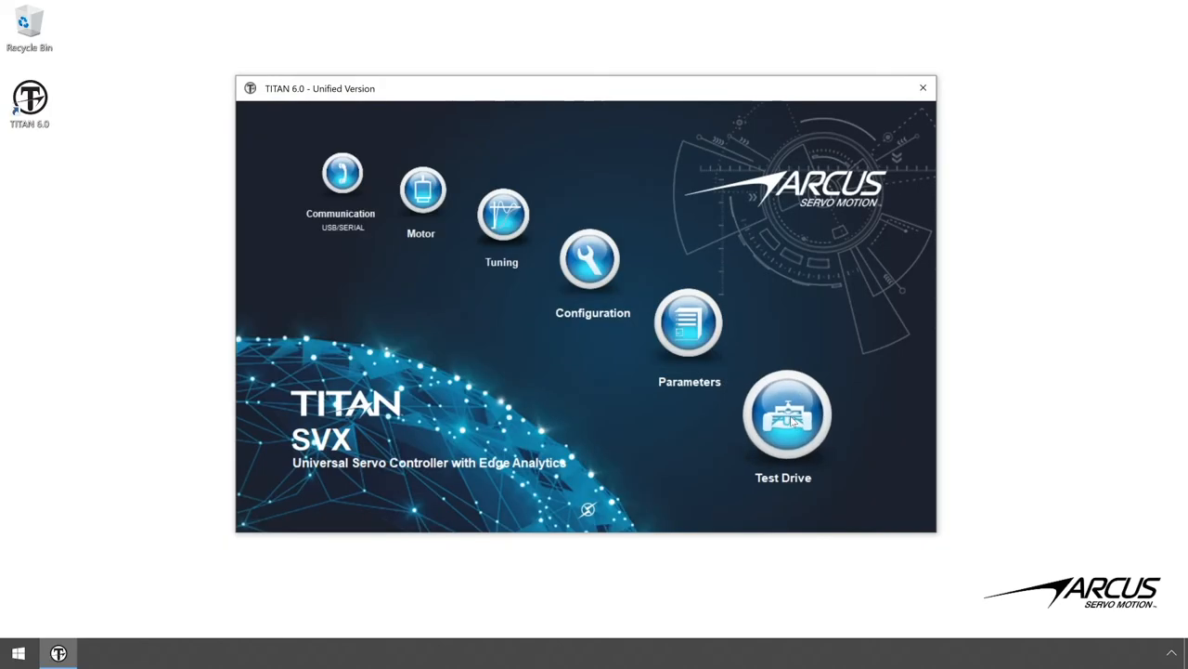
In Test Drive, enable the servo (SVON) and jog the motor forward, backward and forward again.
{"action": "left_click", "coordinate": [783, 416]}
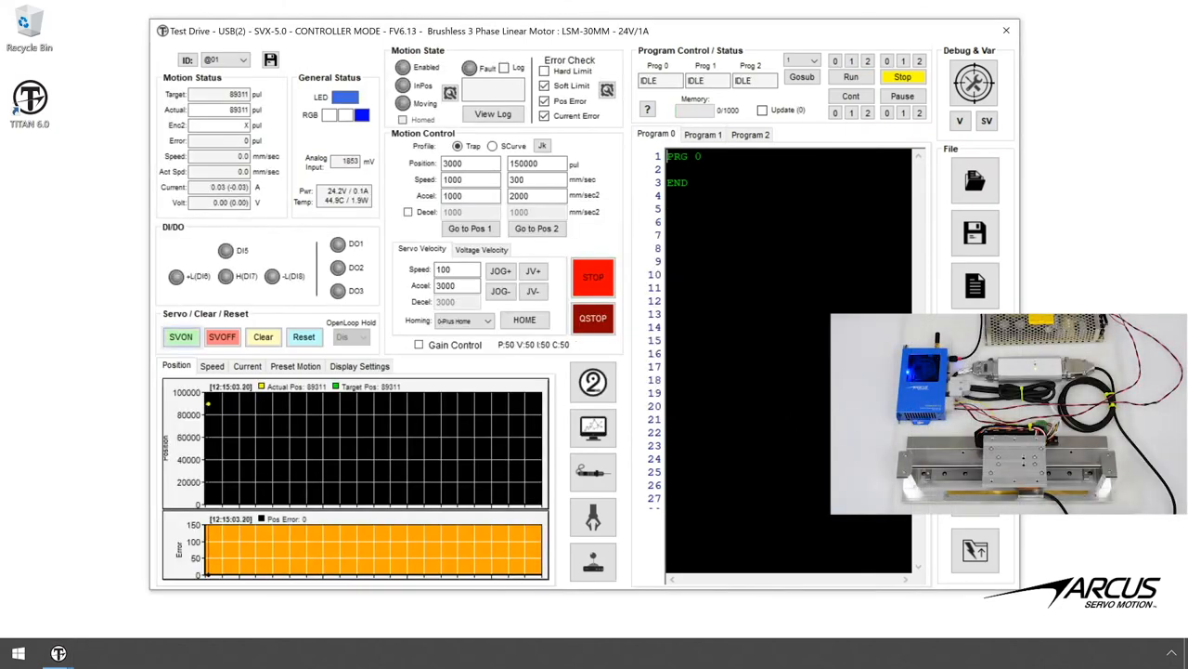
{"action": "left_click", "coordinate": [182, 338]}
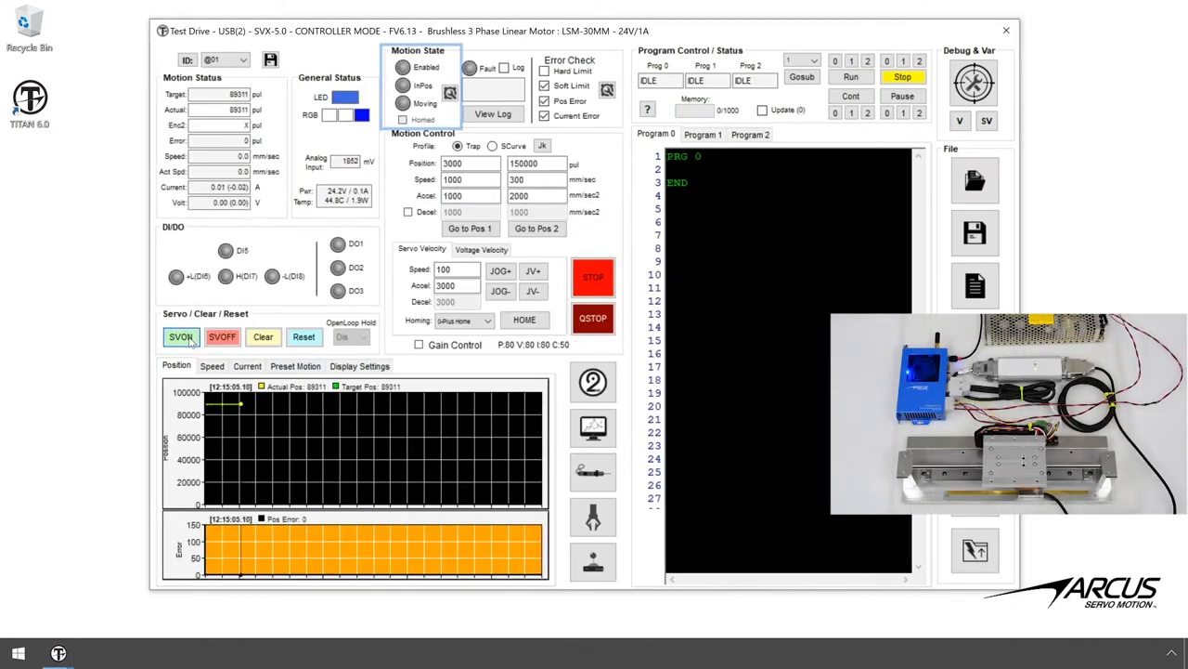
{"action": "left_click", "coordinate": [180, 338]}
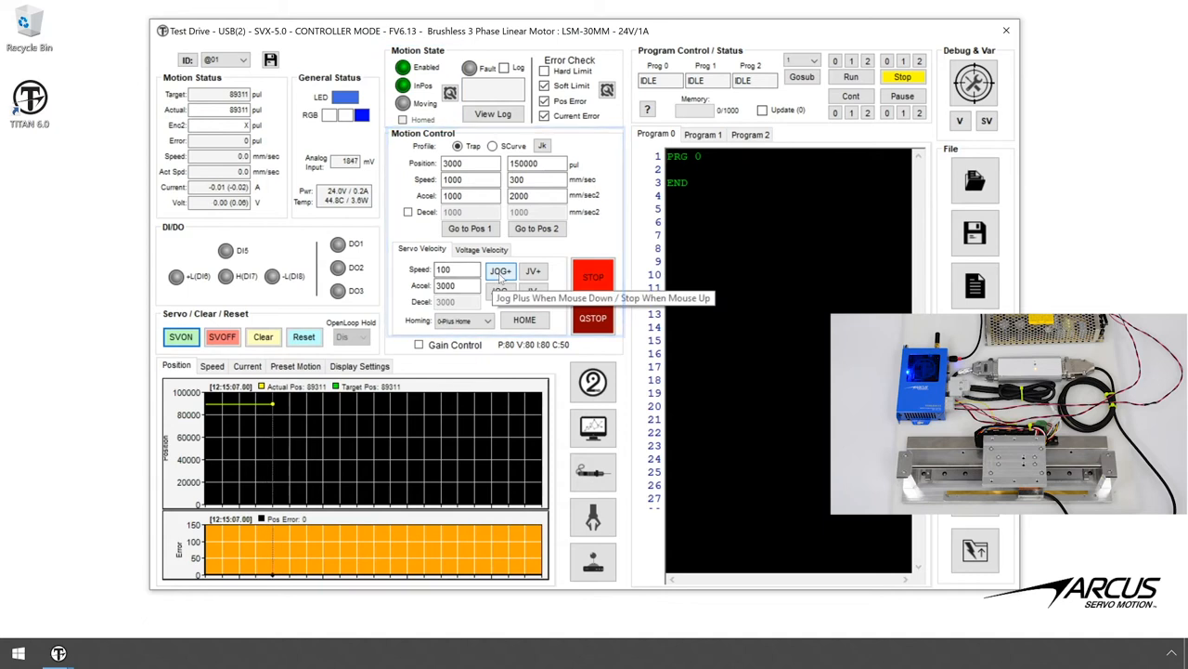
{"action": "left_click", "coordinate": [499, 291]}
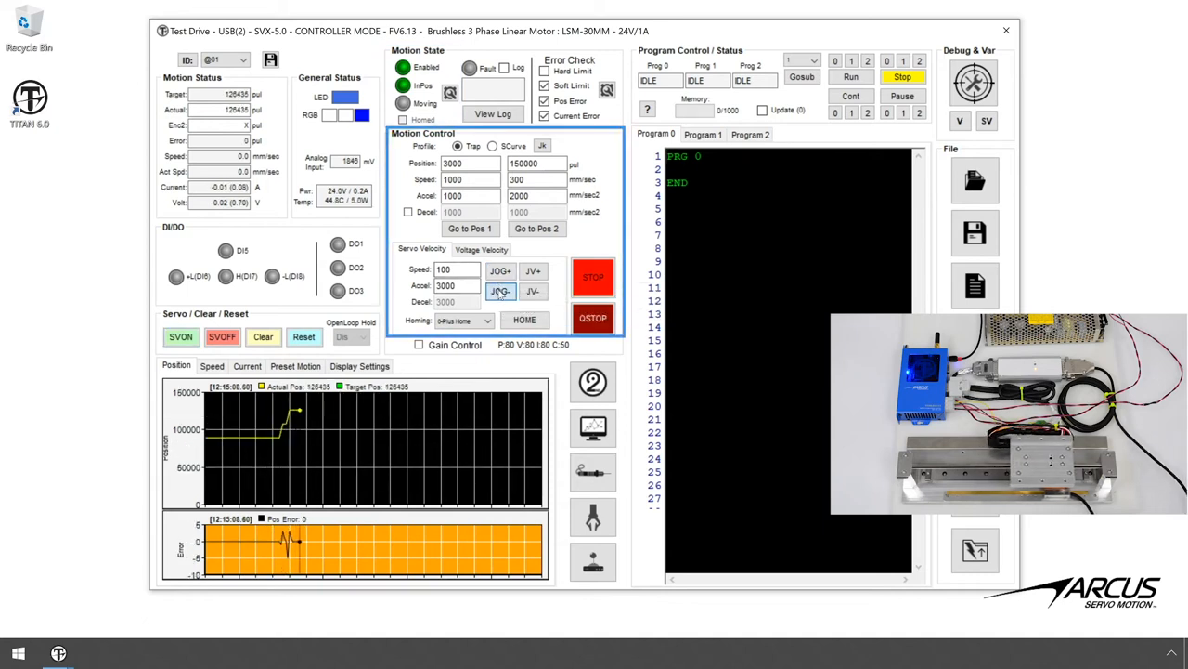
{"action": "left_click", "coordinate": [499, 272]}
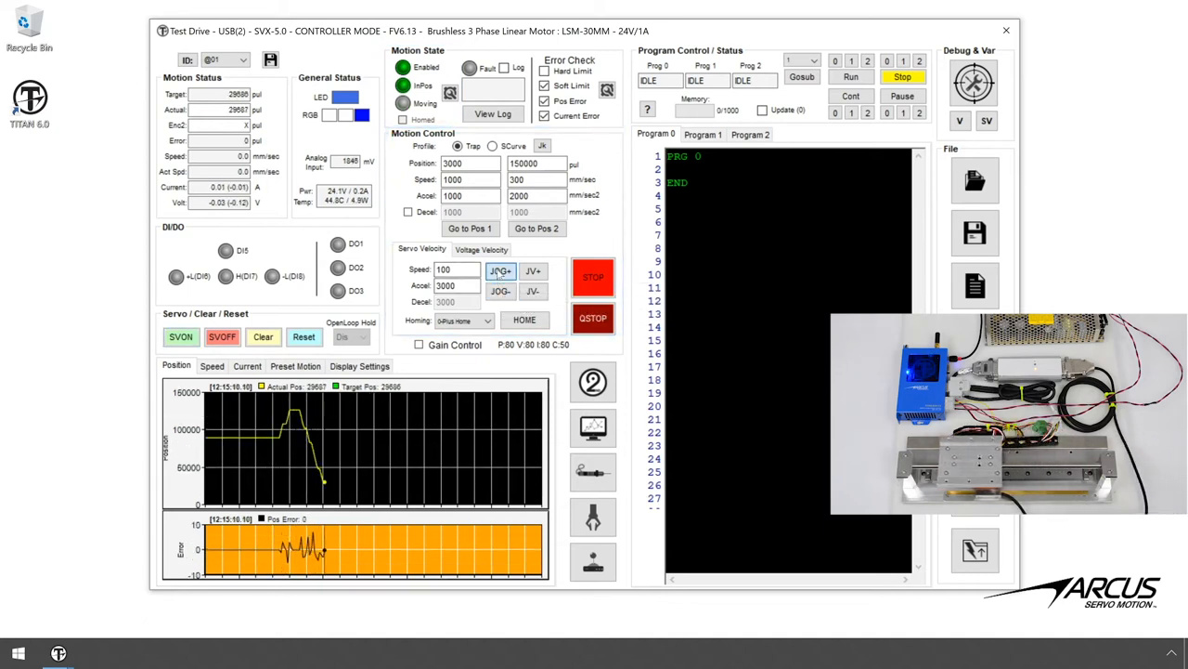
{"action": "left_click", "coordinate": [471, 229]}
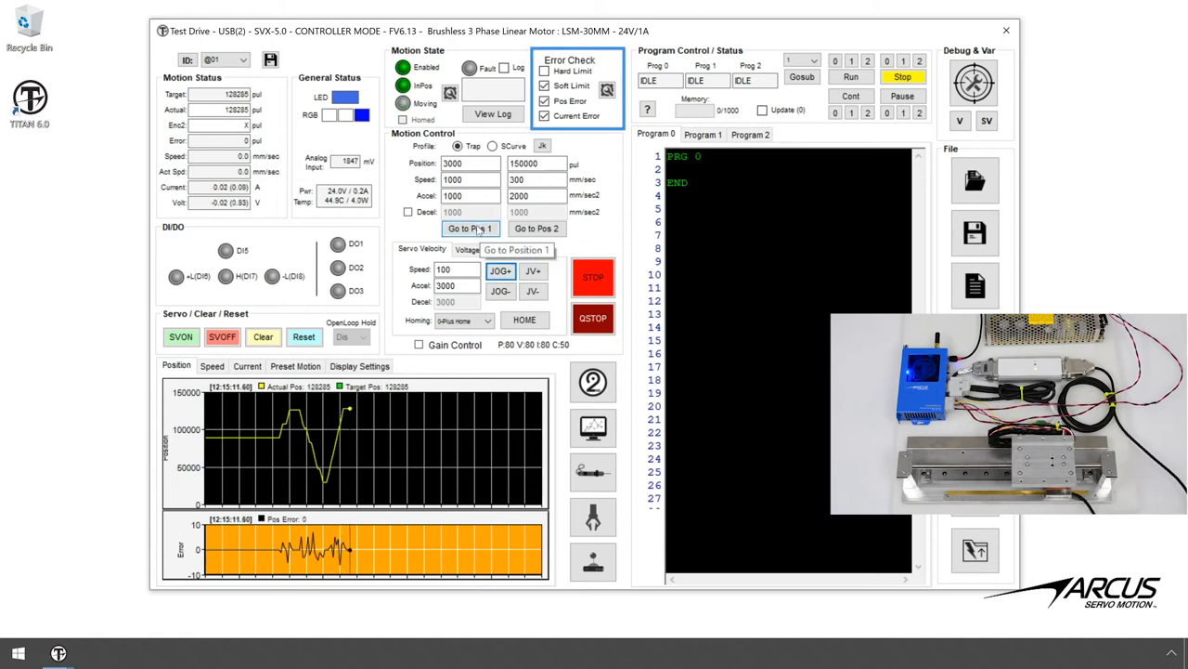
Move the motor between positions 3000 and 150000, then leave Test Drive.
{"action": "left_click", "coordinate": [537, 229]}
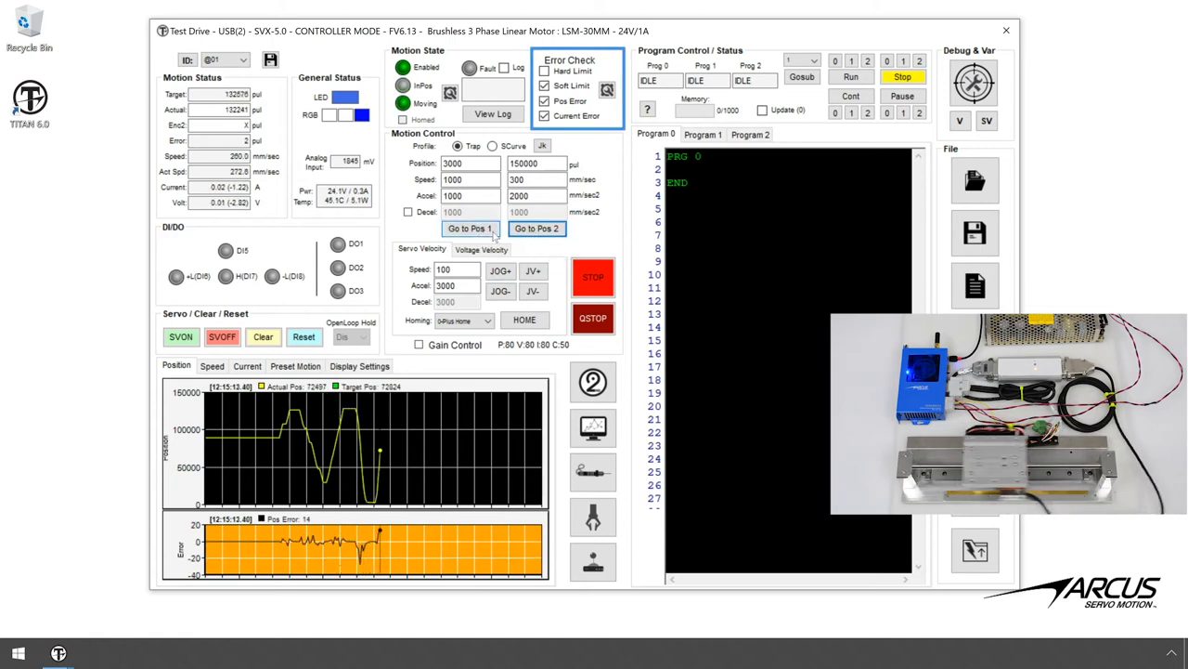
{"action": "left_click", "coordinate": [535, 229]}
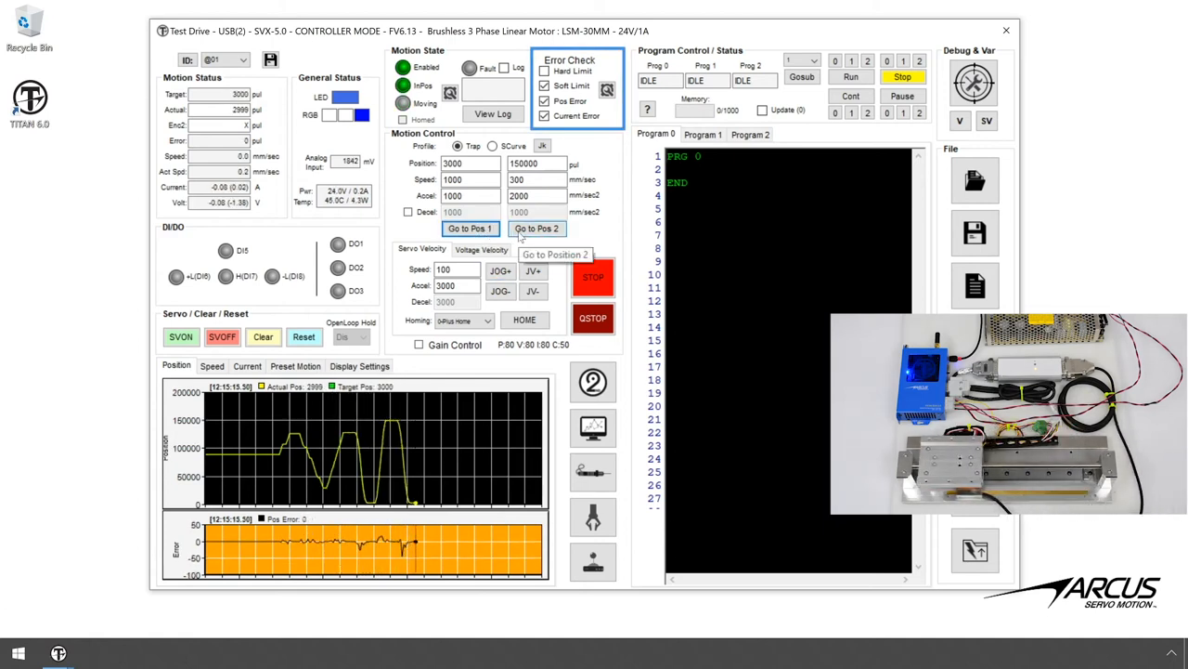
{"action": "left_click", "coordinate": [536, 229]}
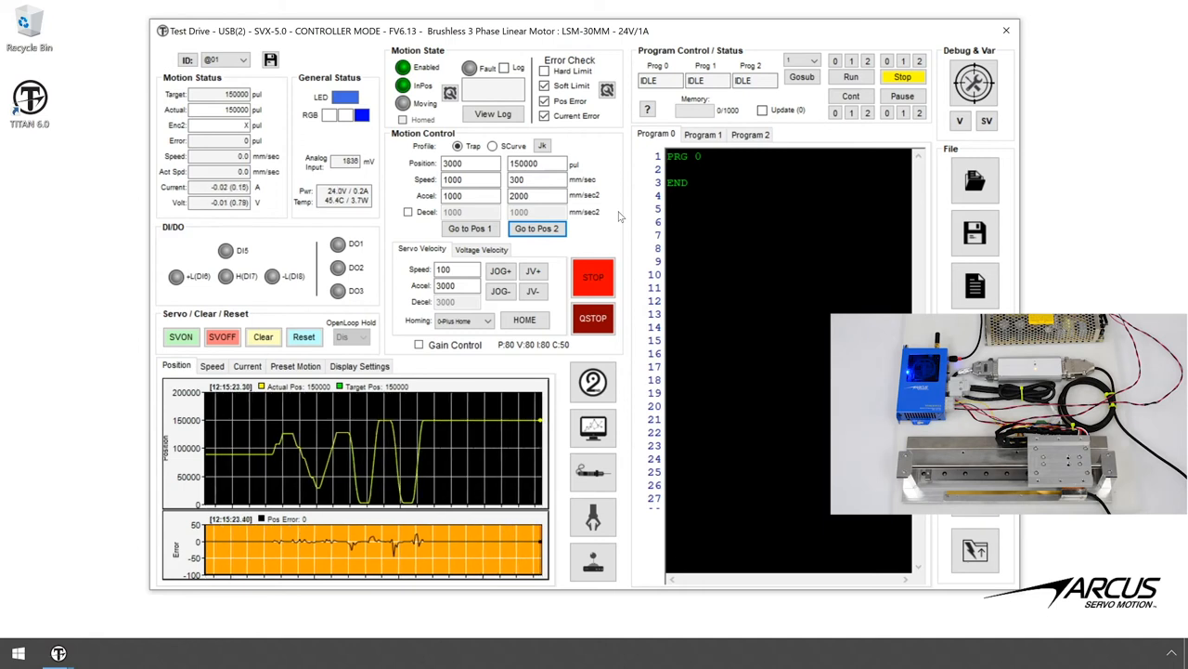
{"action": "left_click", "coordinate": [1003, 28]}
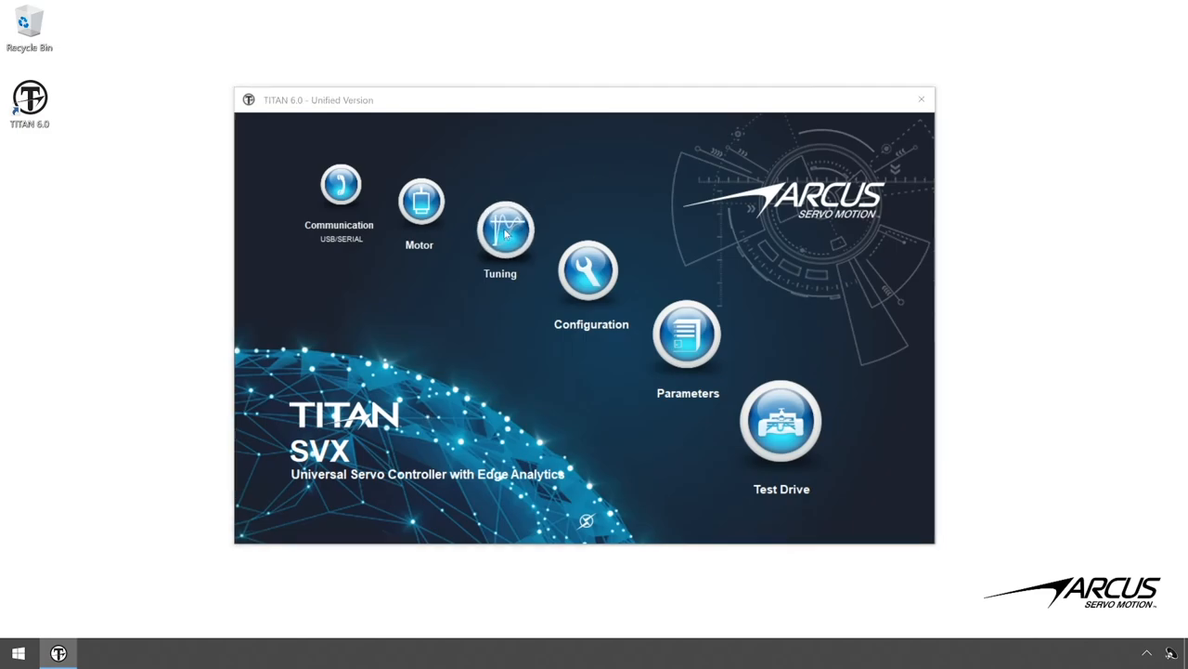
{"action": "left_click", "coordinate": [501, 230]}
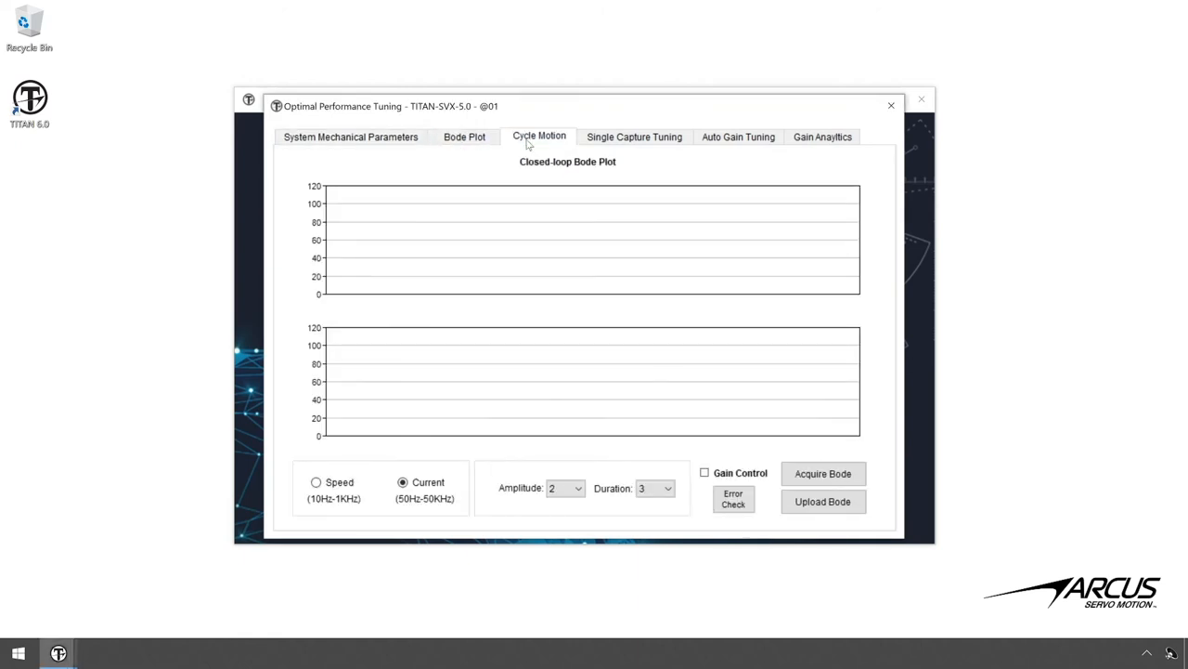
{"action": "left_click", "coordinate": [739, 137]}
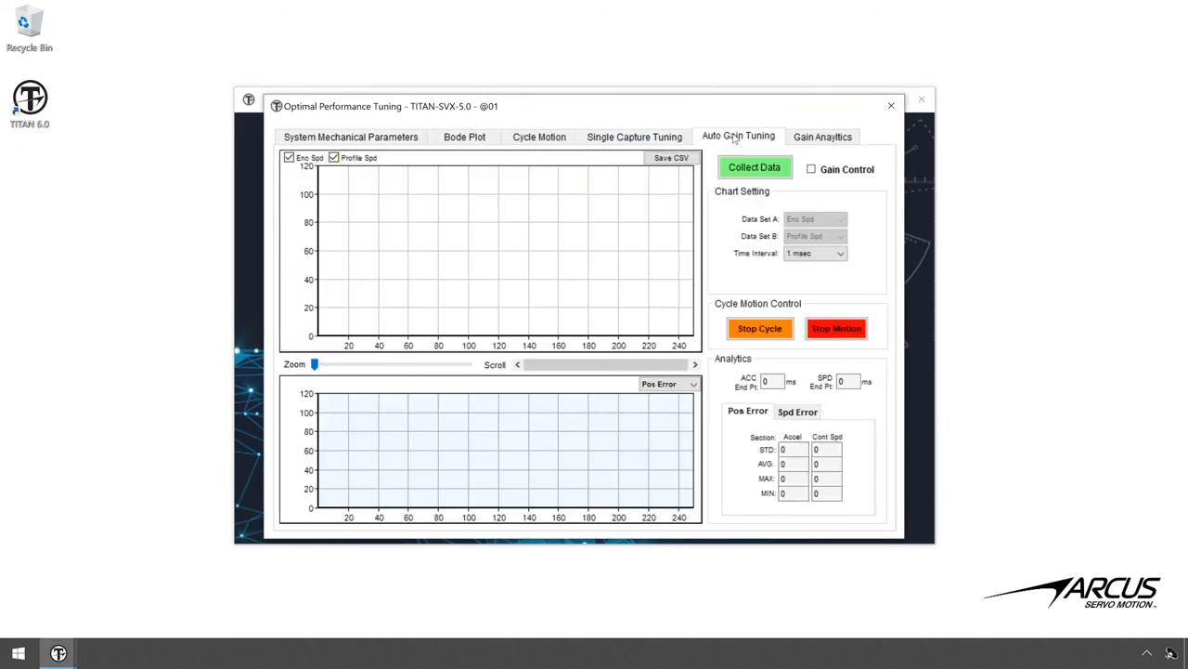
{"action": "left_click", "coordinate": [823, 138]}
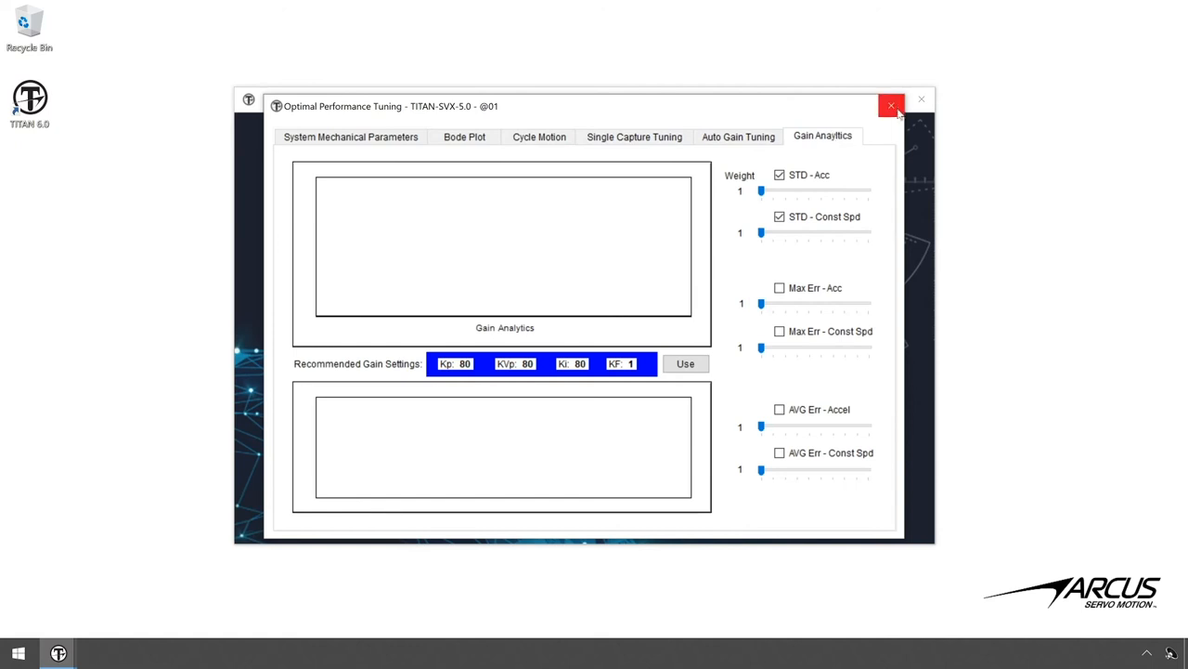
{"action": "left_click", "coordinate": [891, 100]}
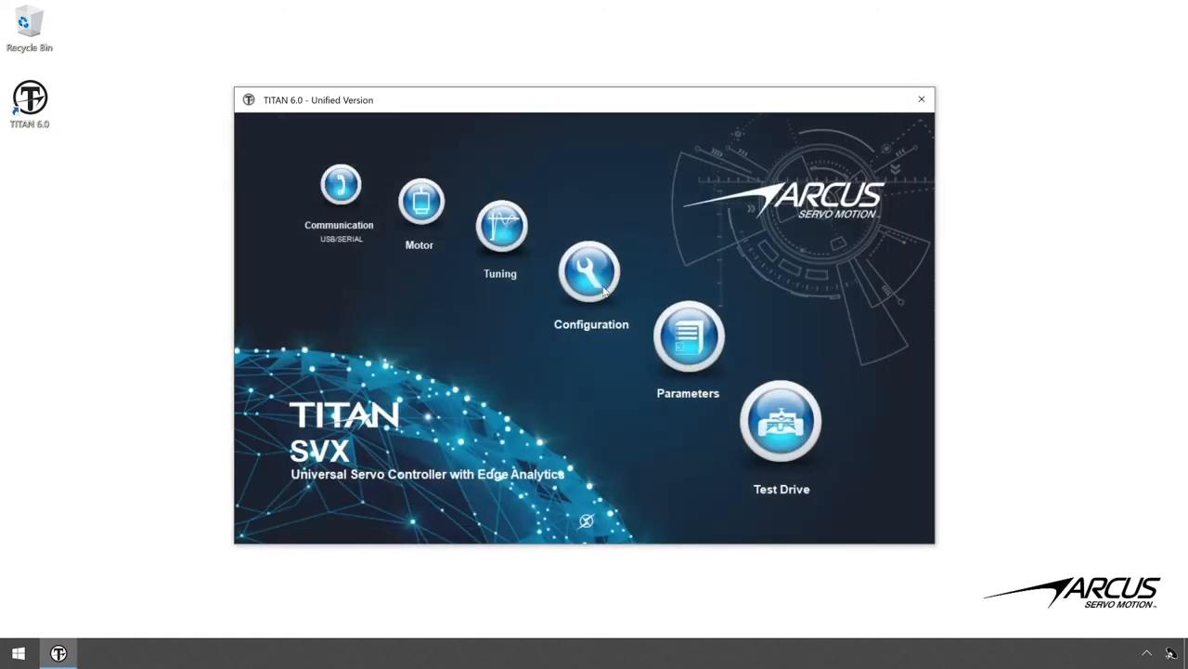
Bring up the All Parameters summary listing the LSM-30MM motor, gain and general settings.
{"action": "left_click", "coordinate": [587, 273]}
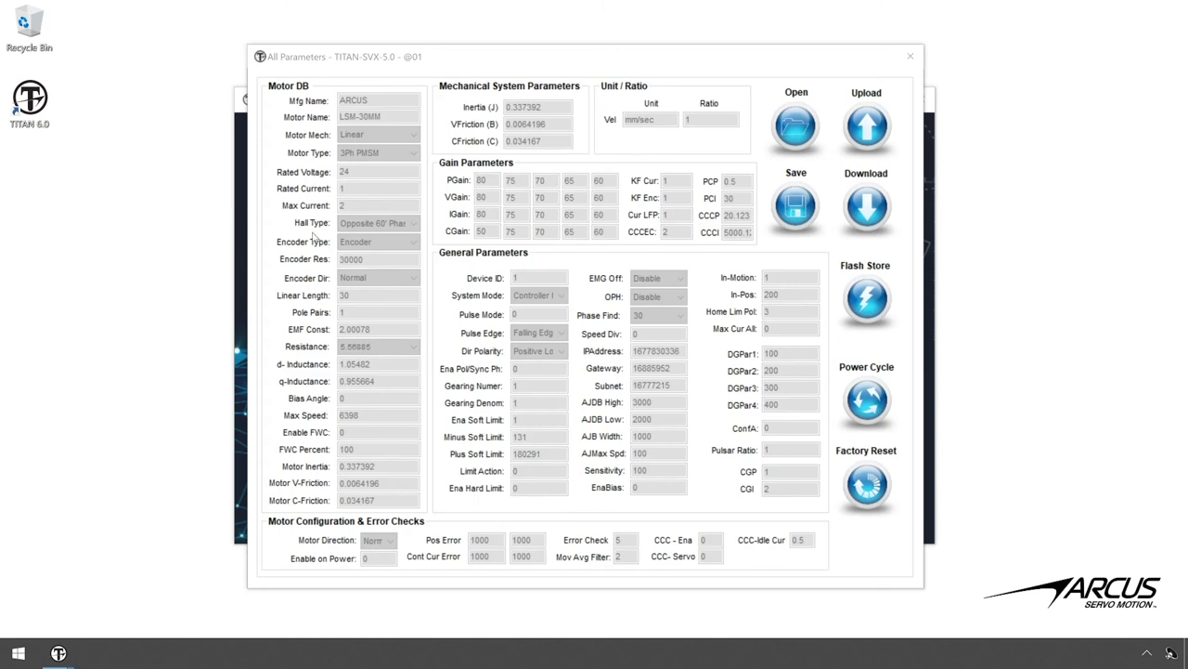
{"action": "mouse_move", "coordinate": [750, 256]}
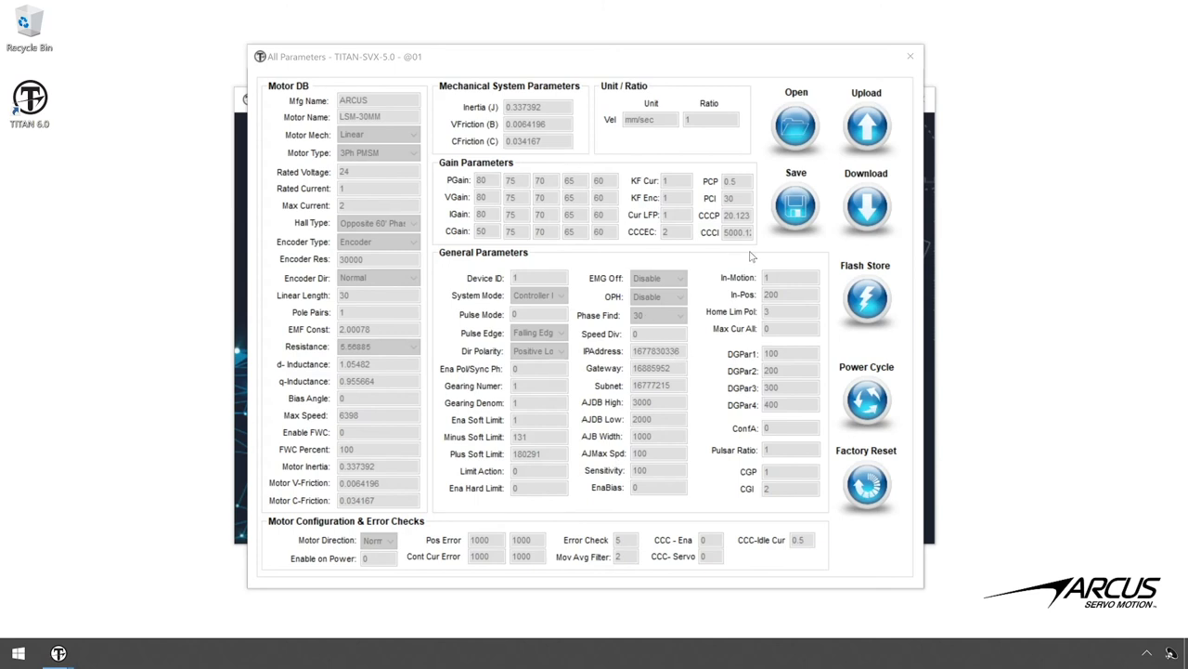